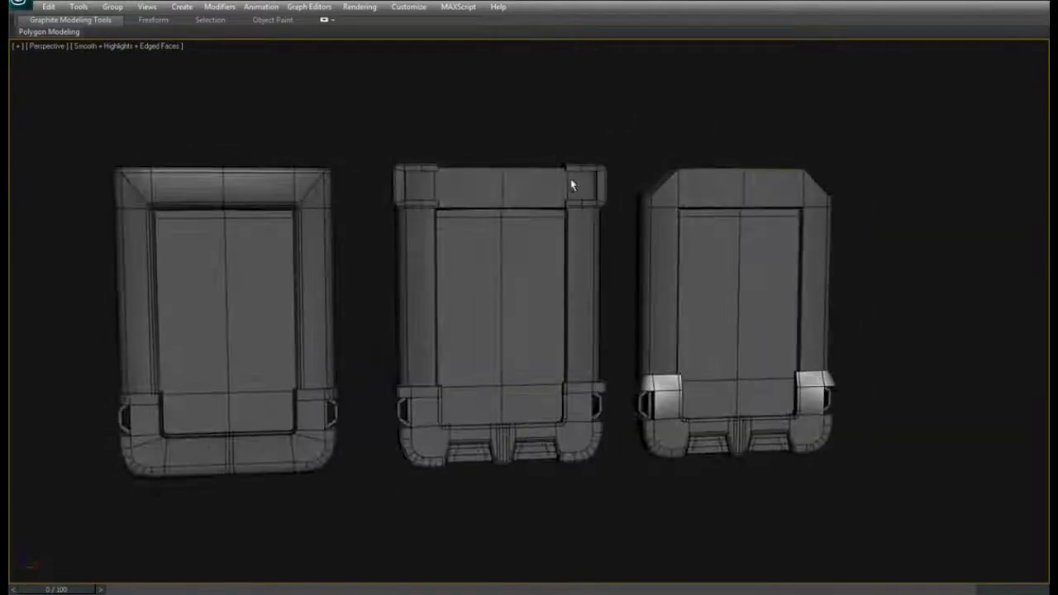
mouse_move(582, 183)
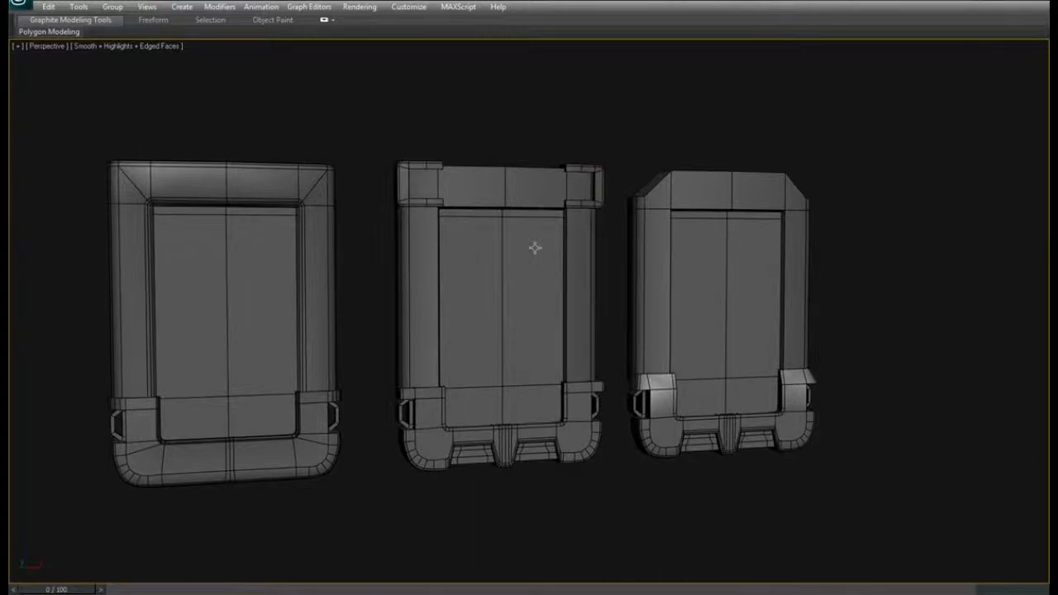
- Pan the perspective view to recentre and frame the row of three devices
drag(535, 246, 737, 245)
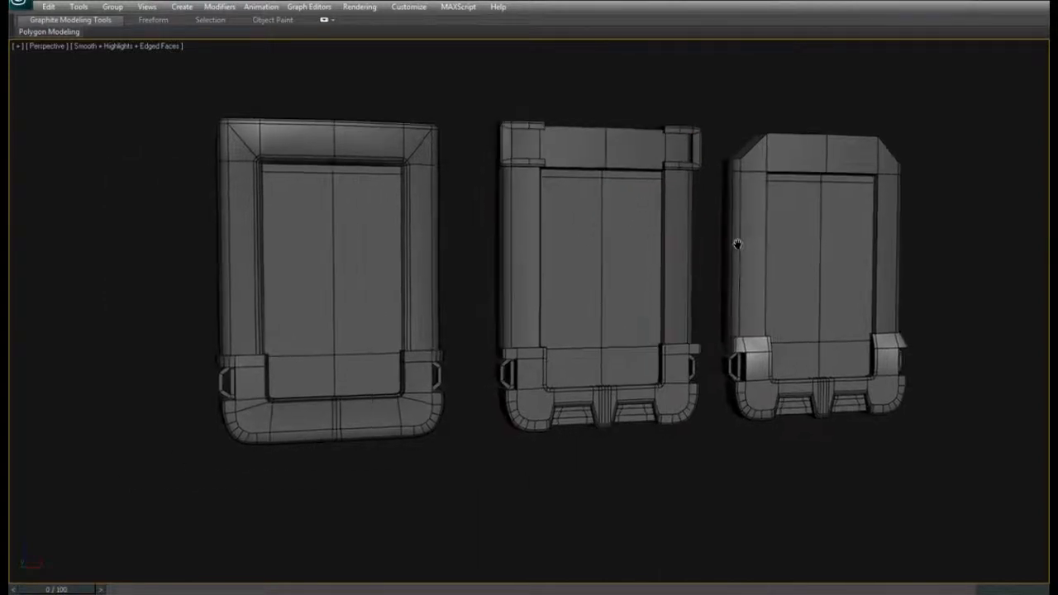
drag(737, 243, 668, 278)
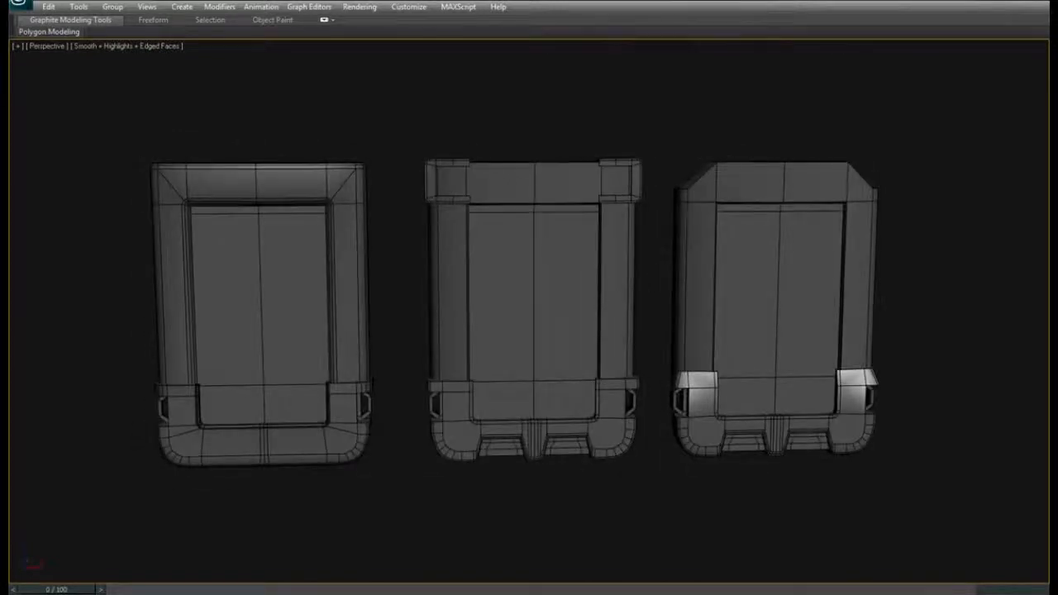
mouse_move(701, 456)
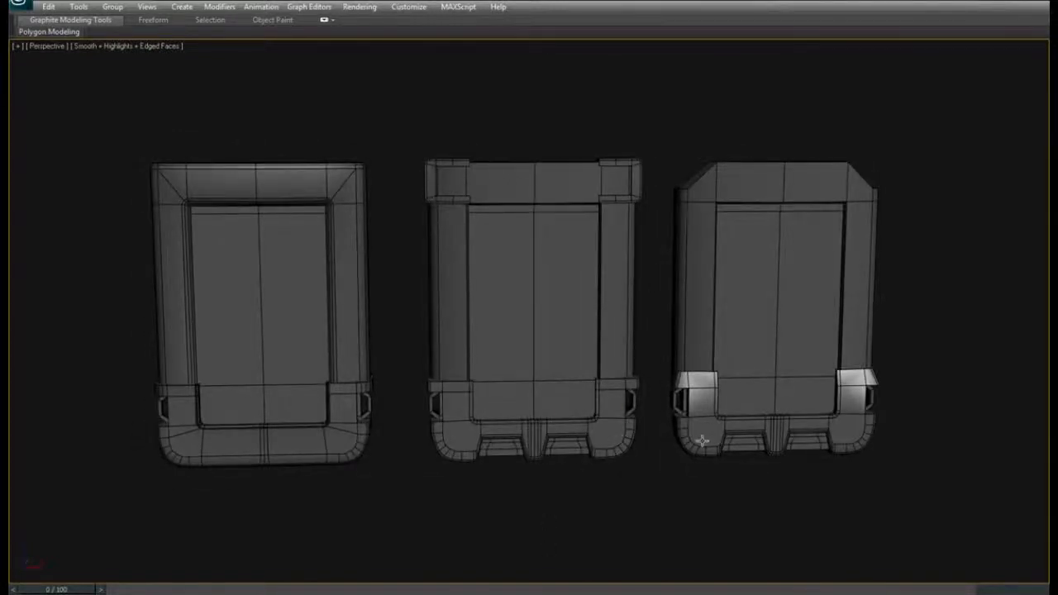
drag(703, 440, 804, 420)
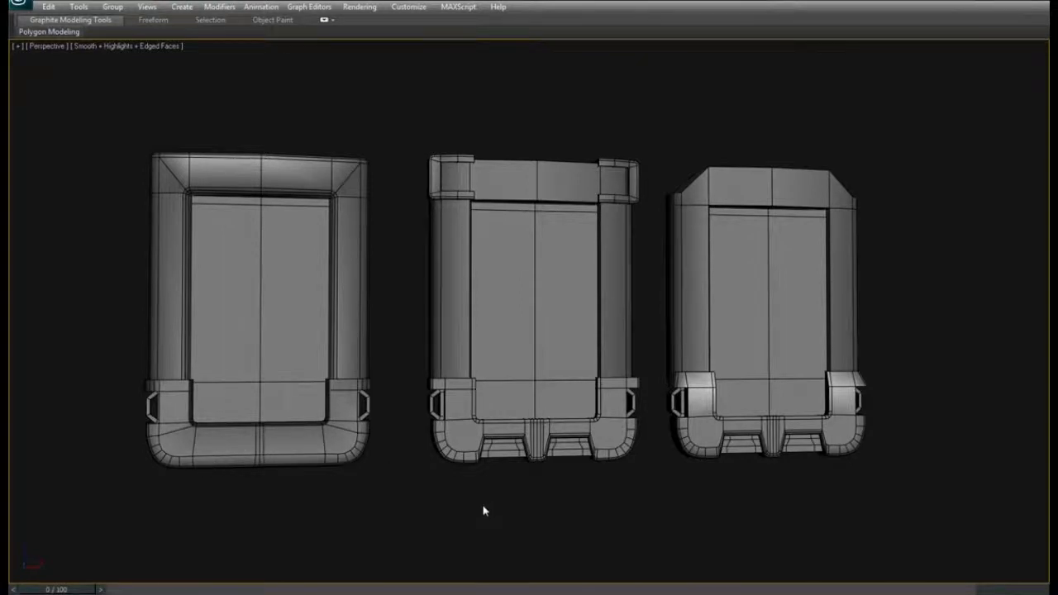
mouse_move(423, 190)
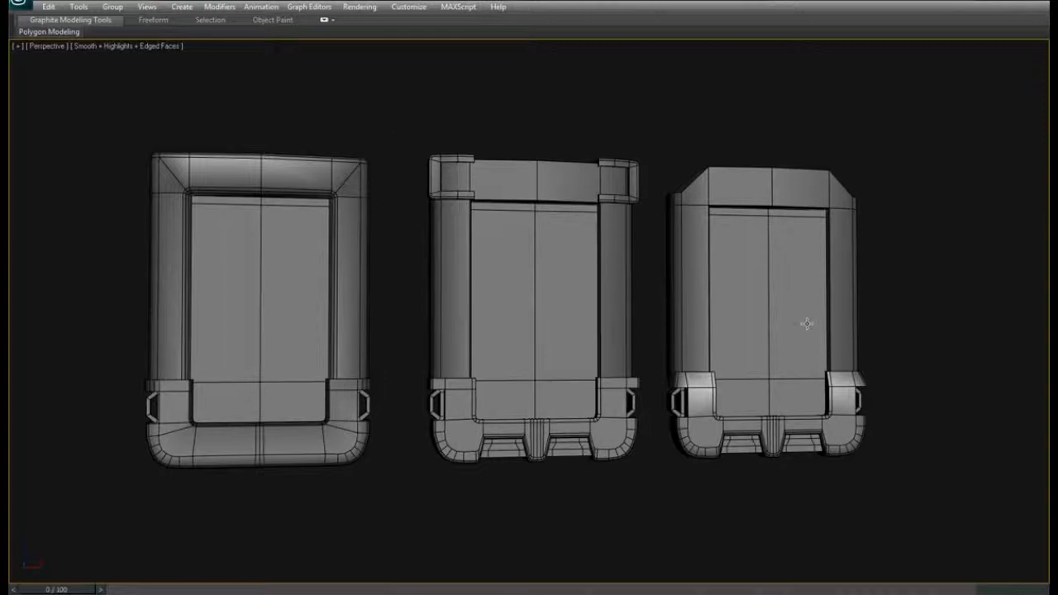
mouse_move(487, 195)
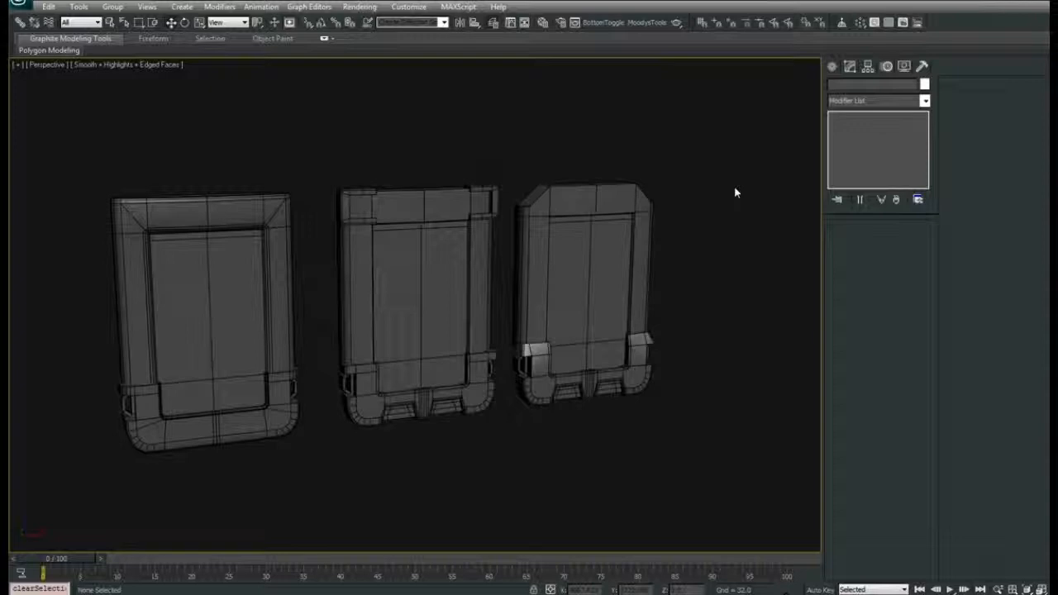
mouse_move(737, 213)
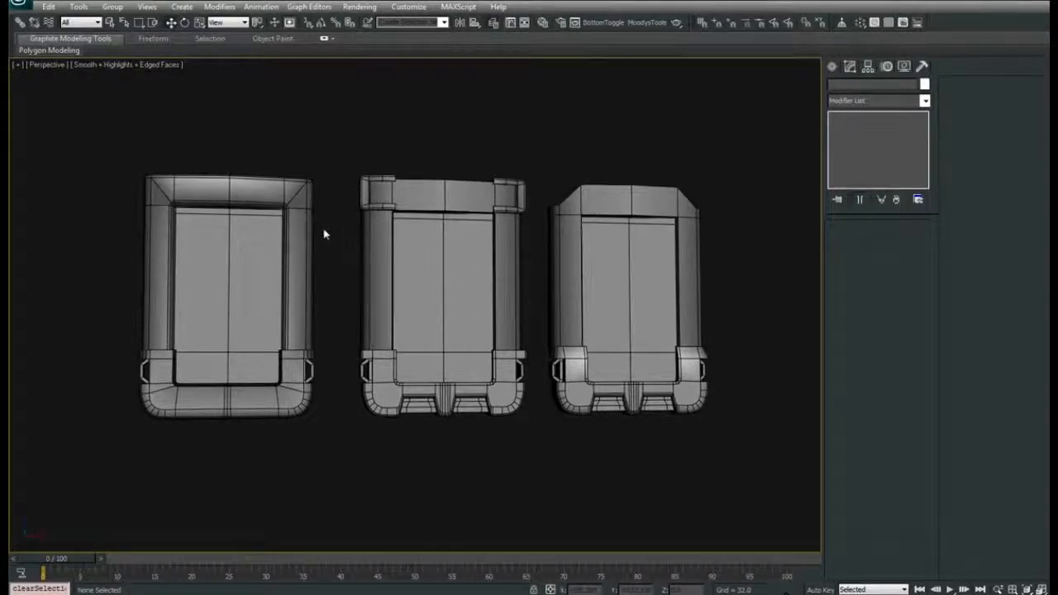
mouse_move(337, 222)
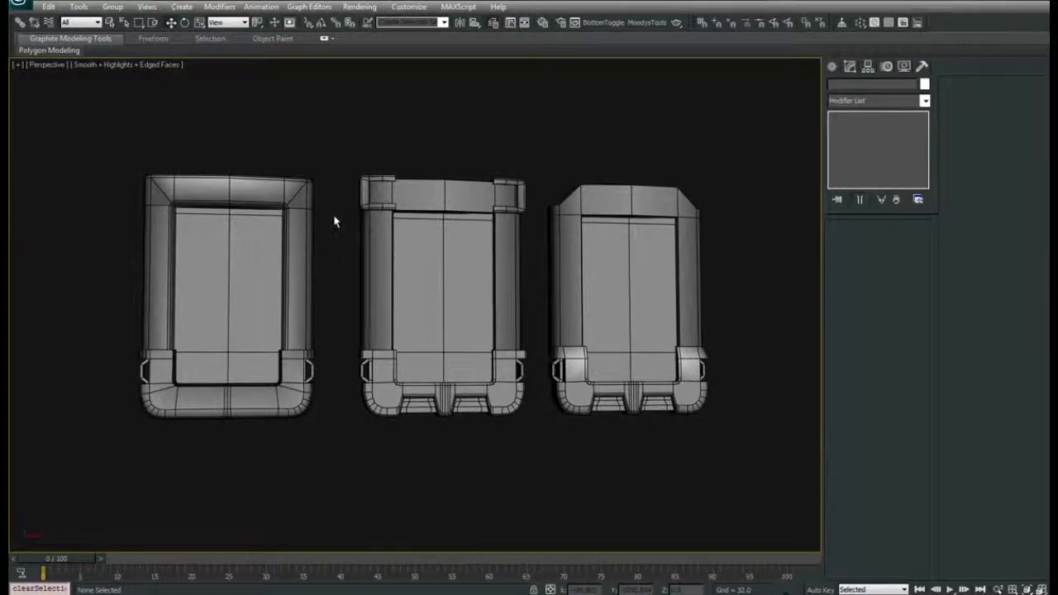
drag(334, 223, 384, 240)
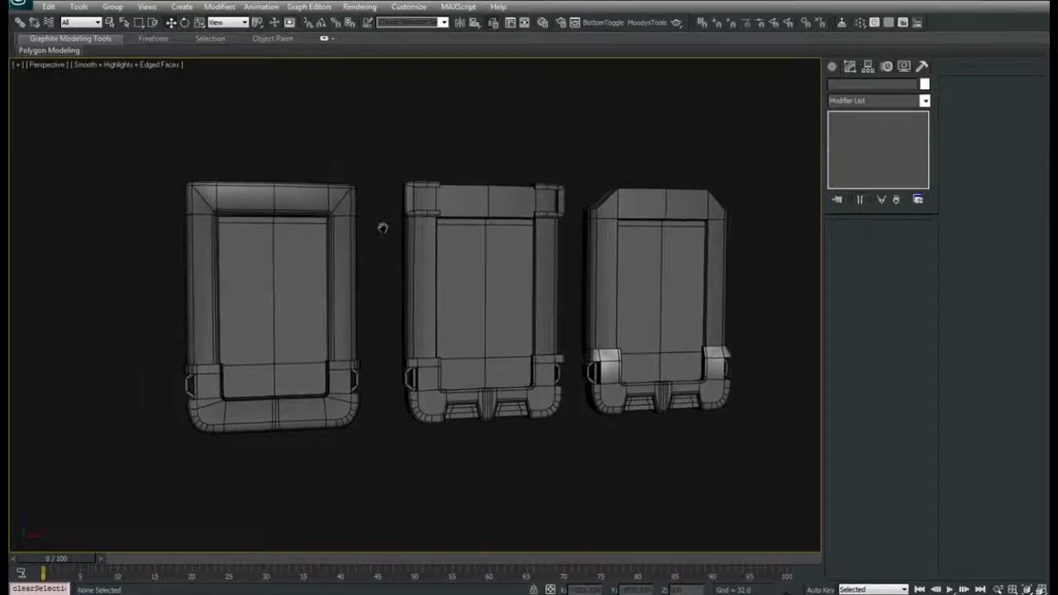